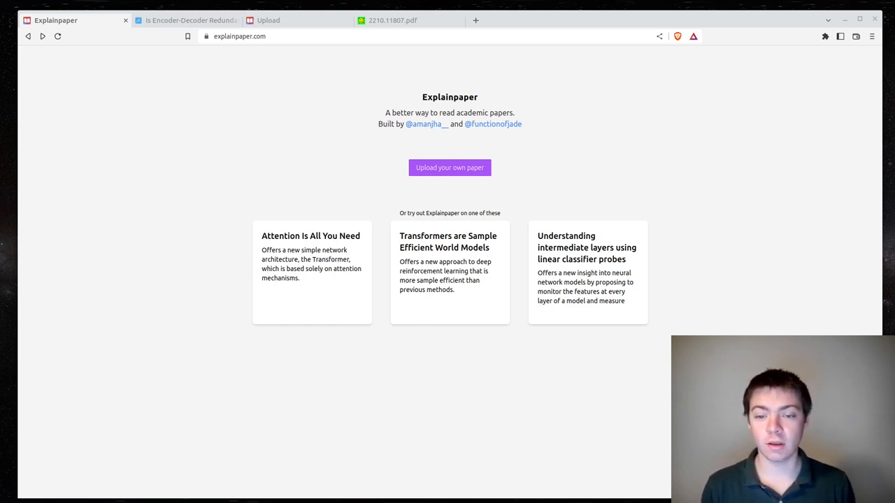
{"action": "mouse_move", "coordinate": [248, 86]}
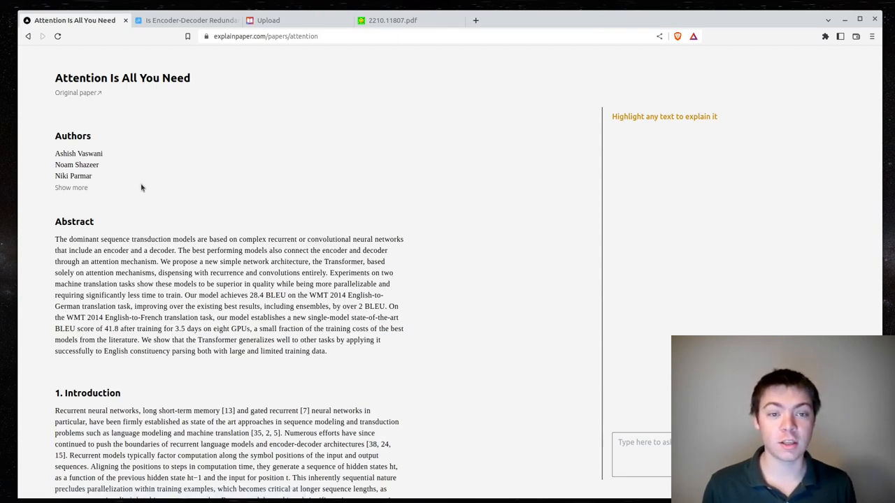
{"action": "mouse_move", "coordinate": [309, 240]}
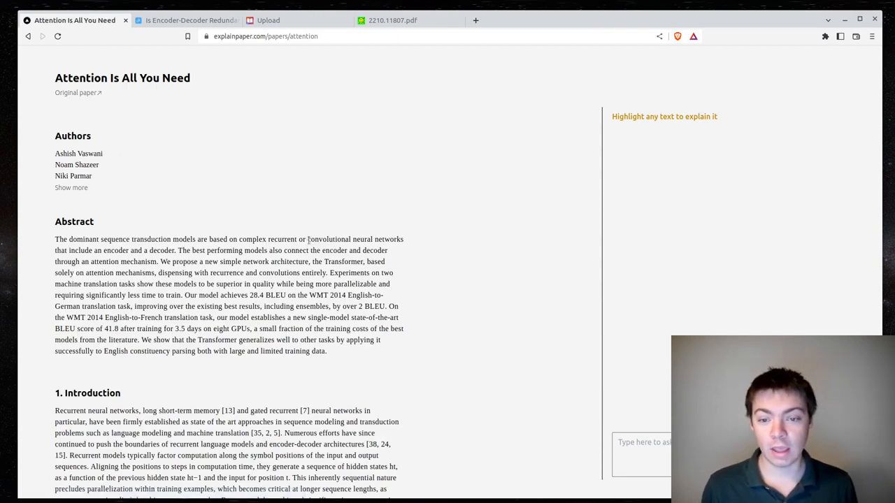
Step: Have 'convolutional neural networks' explained and ask how CNNs compare to Transformers
{"action": "left_click_drag", "start_coordinate": [308, 240], "coordinate": [402, 239]}
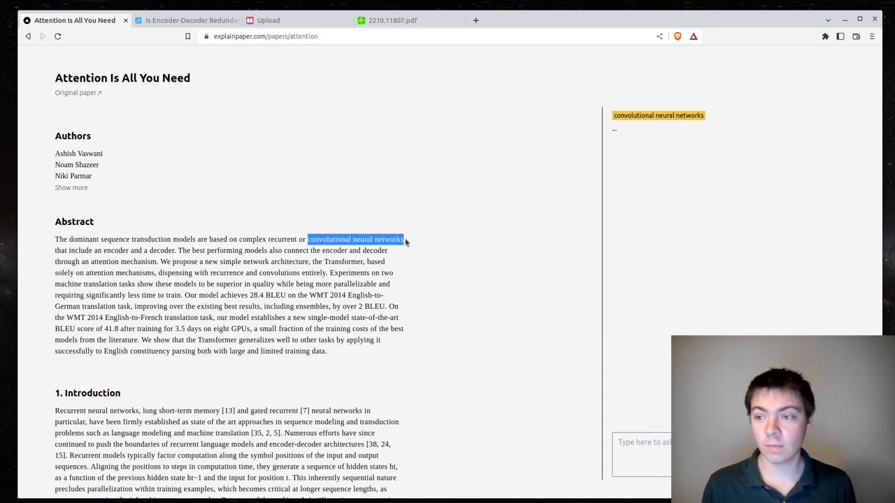
{"action": "mouse_move", "coordinate": [702, 101]}
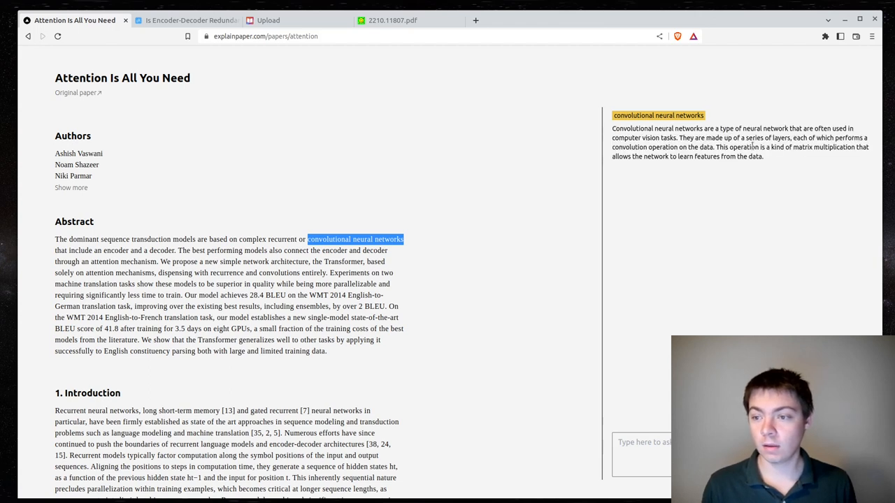
{"action": "mouse_move", "coordinate": [822, 294]}
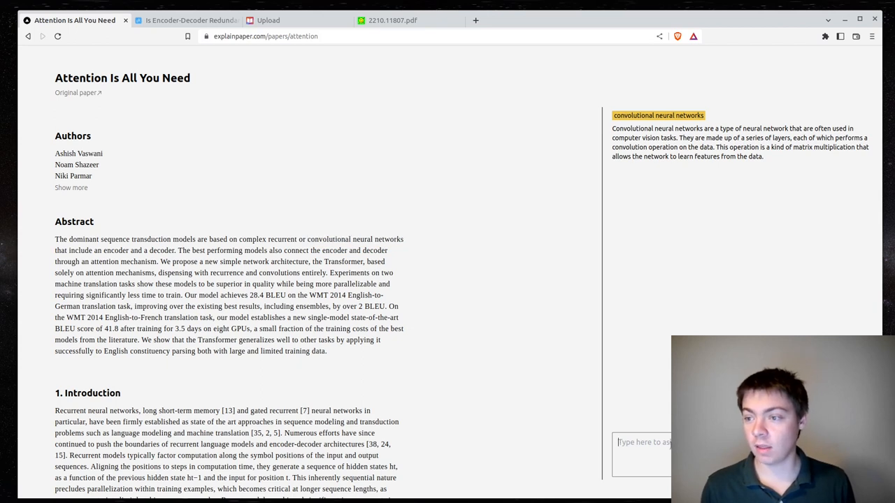
{"action": "type", "text": "How"}
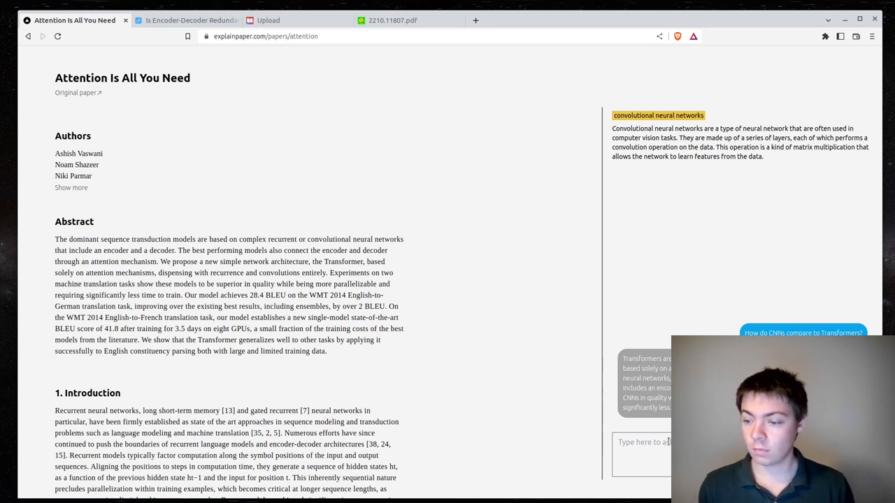
{"action": "mouse_move", "coordinate": [245, 215]}
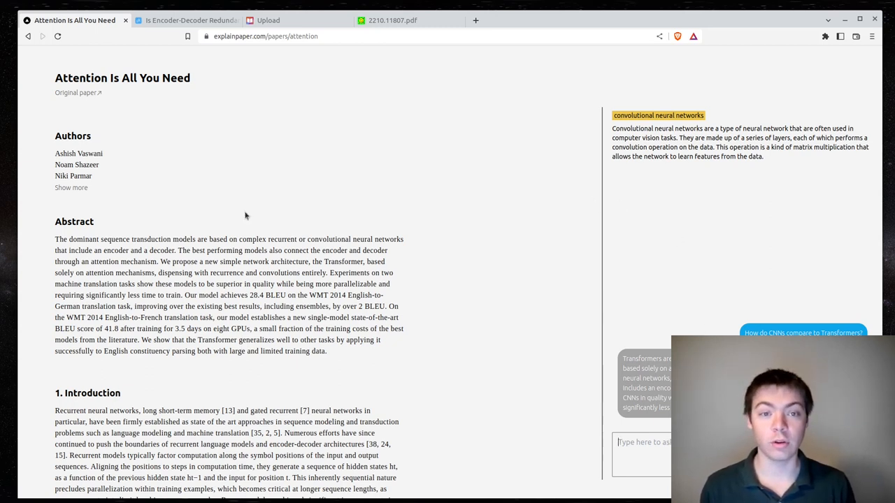
Step: Switch to the tab with the uploaded encoder-decoder paper
{"action": "left_click", "coordinate": [185, 20]}
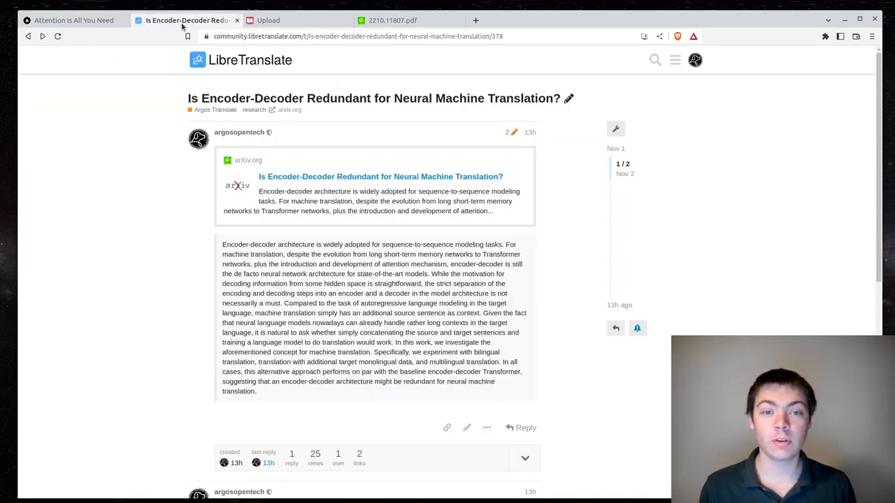
{"action": "left_click", "coordinate": [269, 20]}
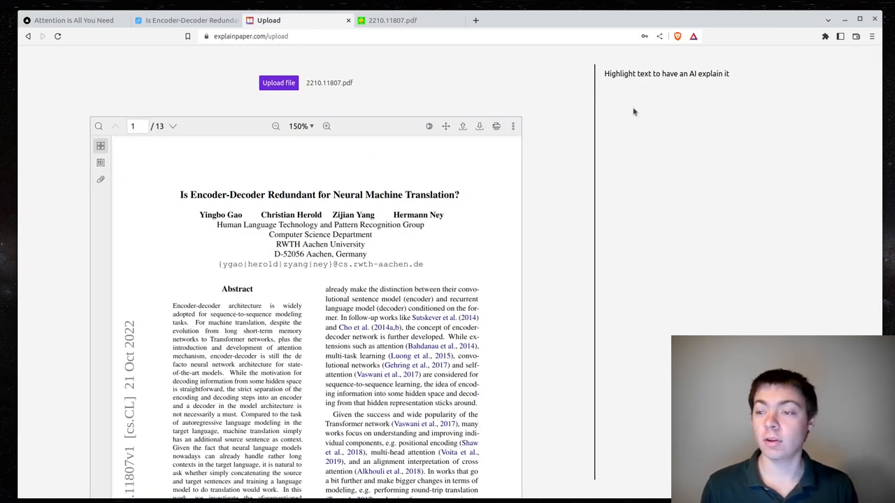
Step: Scroll the PDF down until the abstract and start of the introduction are visible
{"action": "scroll", "scroll_direction": "down", "scroll_amount": 3}
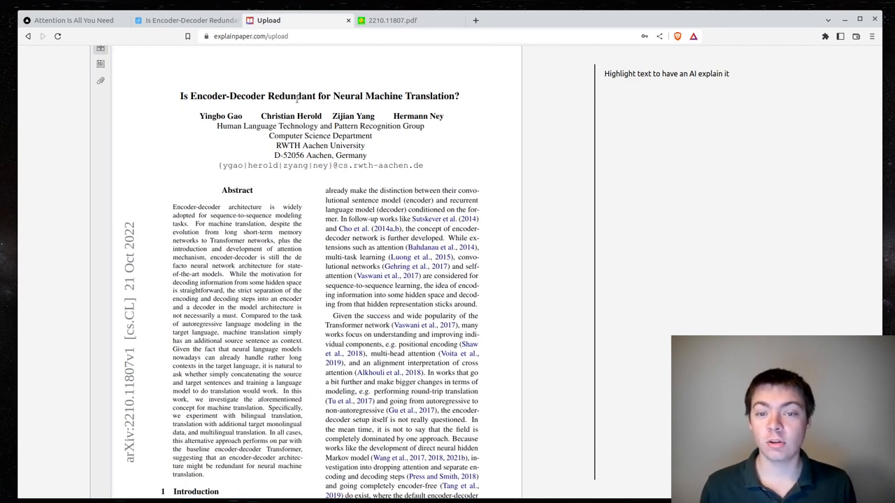
{"action": "scroll", "scroll_direction": "down", "scroll_amount": 3}
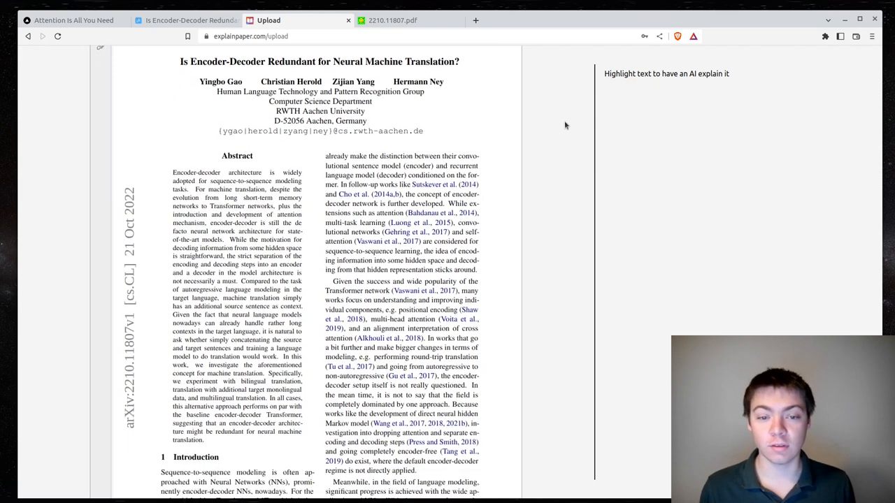
{"action": "scroll", "scroll_direction": "down", "scroll_amount": 3}
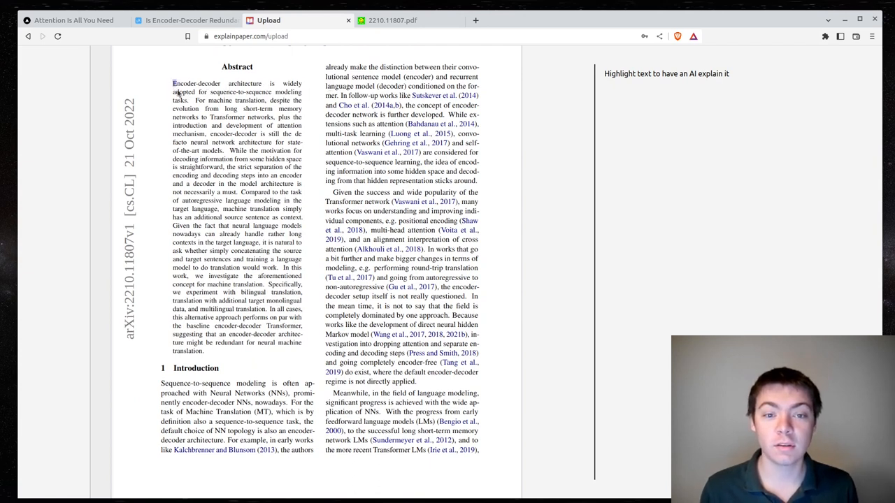
Step: Have the abstract's first sentence explained and ask what sequence-to-sequence modeling is
{"action": "left_click_drag", "start_coordinate": [173, 84], "coordinate": [188, 100]}
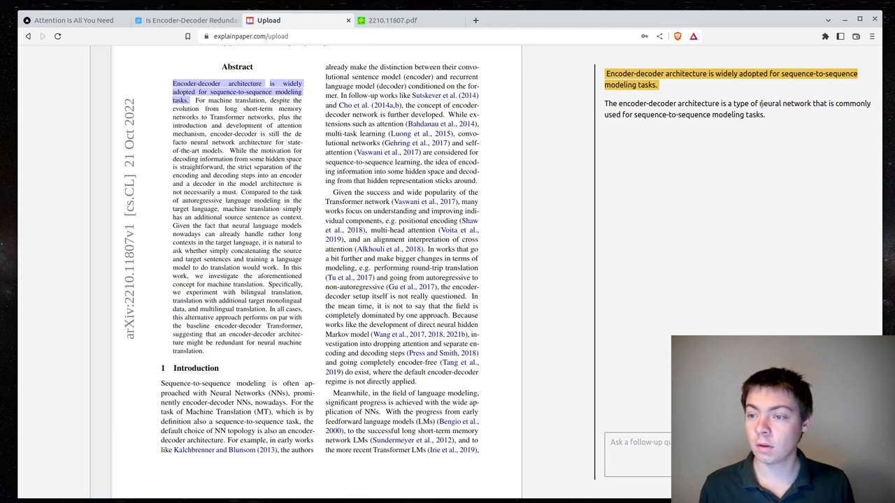
{"action": "mouse_move", "coordinate": [626, 435]}
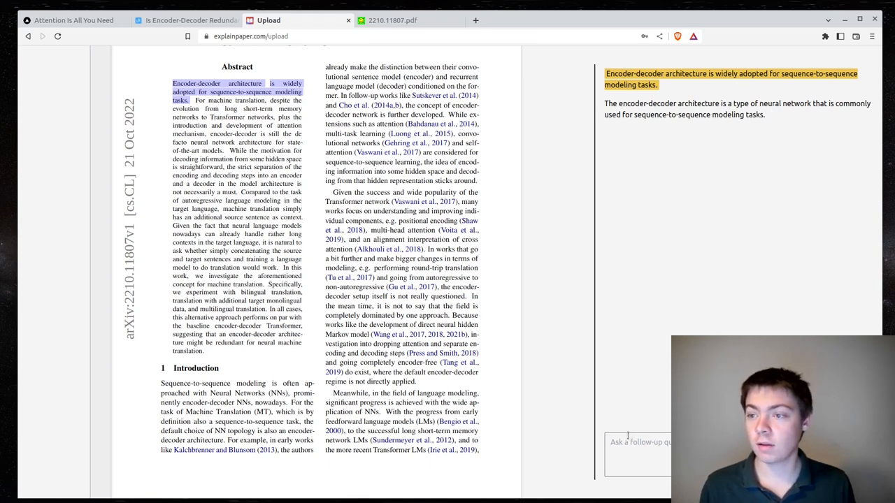
{"action": "type", "text": "W"}
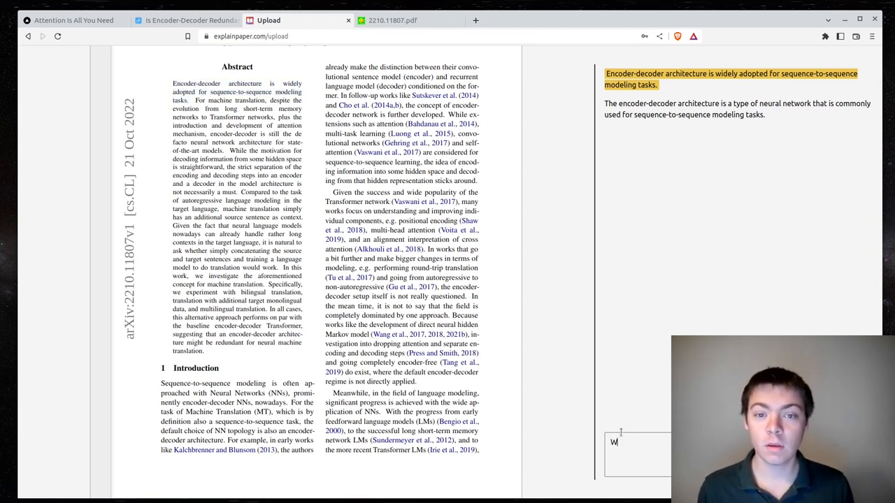
{"action": "type", "text": "hat is seqt"}
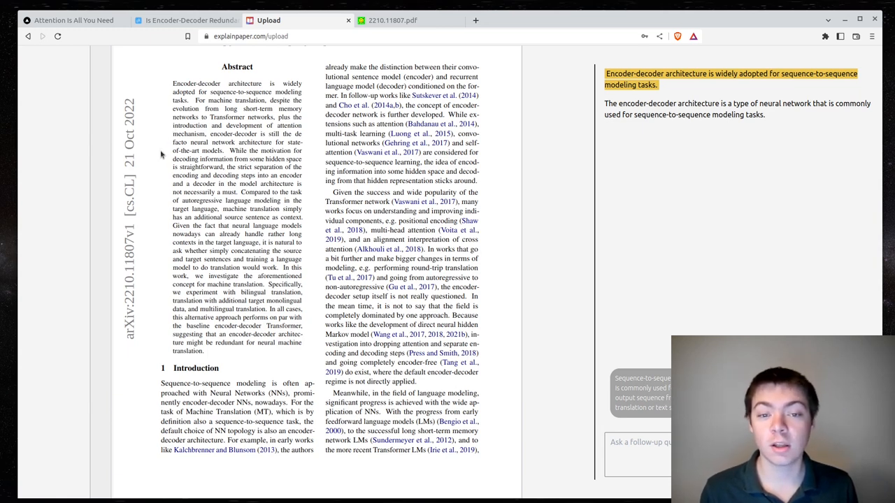
{"action": "mouse_move", "coordinate": [320, 158]}
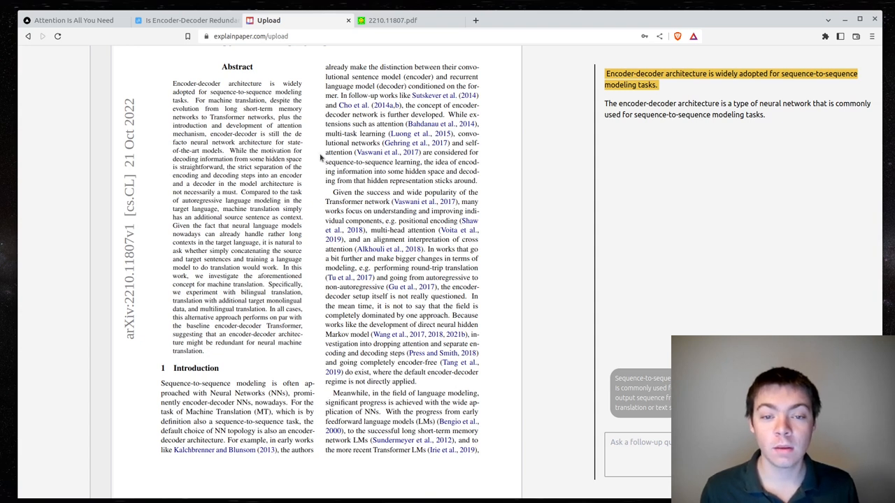
{"action": "mouse_move", "coordinate": [313, 162]}
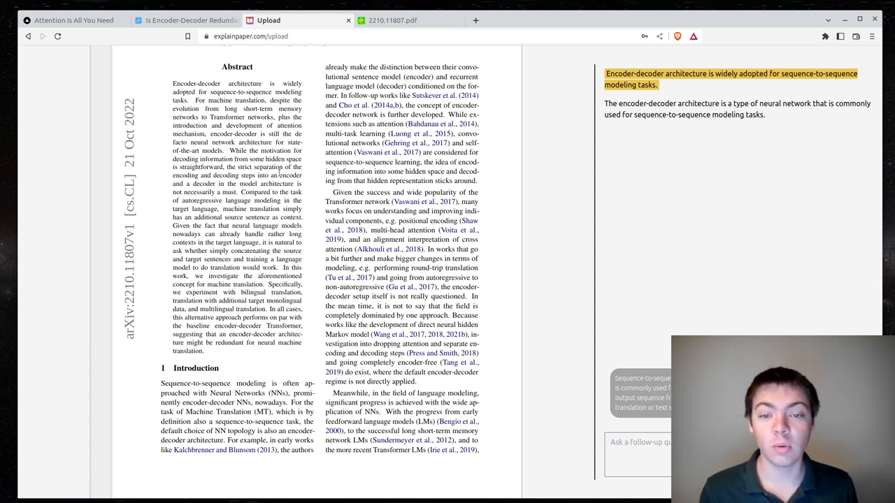
{"action": "mouse_move", "coordinate": [305, 185]}
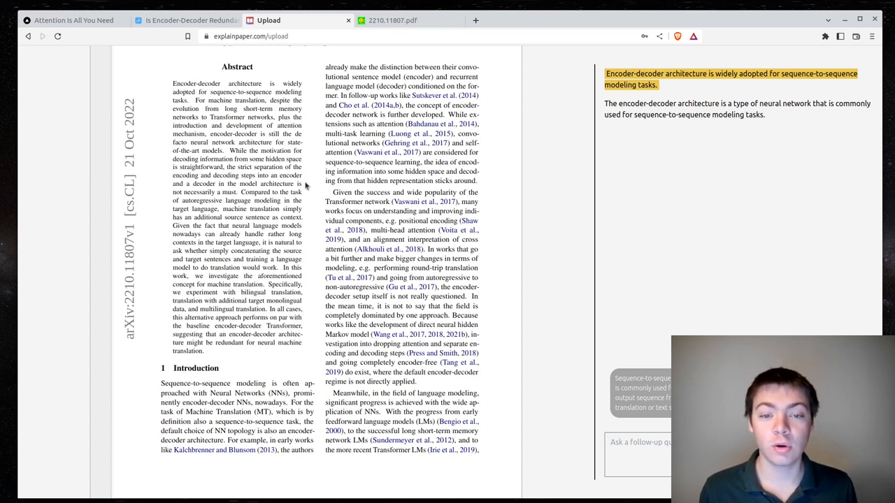
{"action": "mouse_move", "coordinate": [305, 198]}
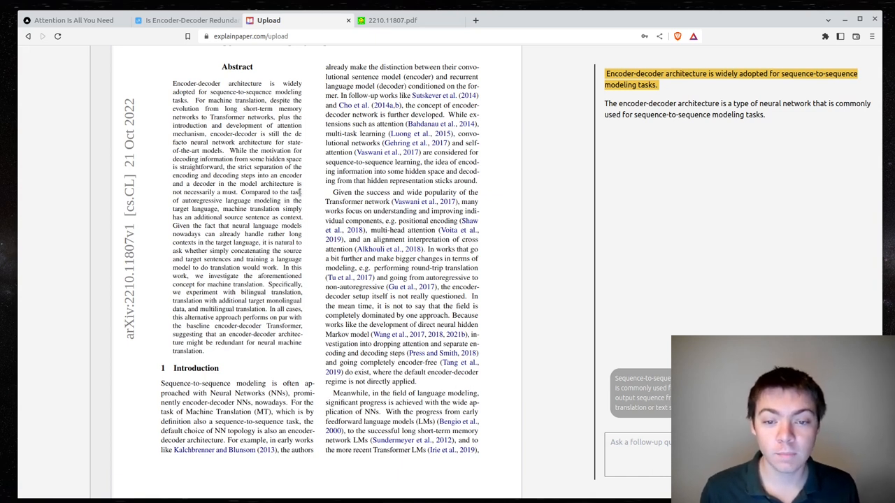
{"action": "mouse_move", "coordinate": [325, 221]}
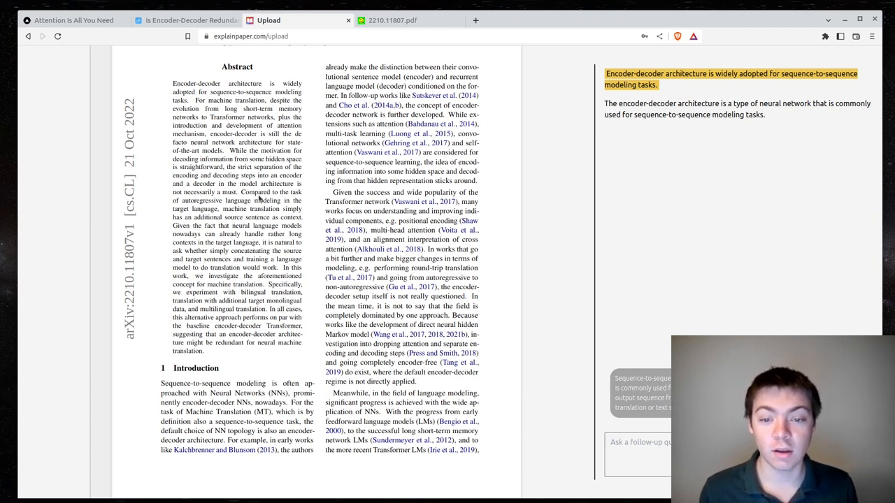
Step: Highlight the abstract passage from 'Given the fact that neural language models…' for explanation
{"action": "left_click_drag", "start_coordinate": [240, 193], "coordinate": [293, 217]}
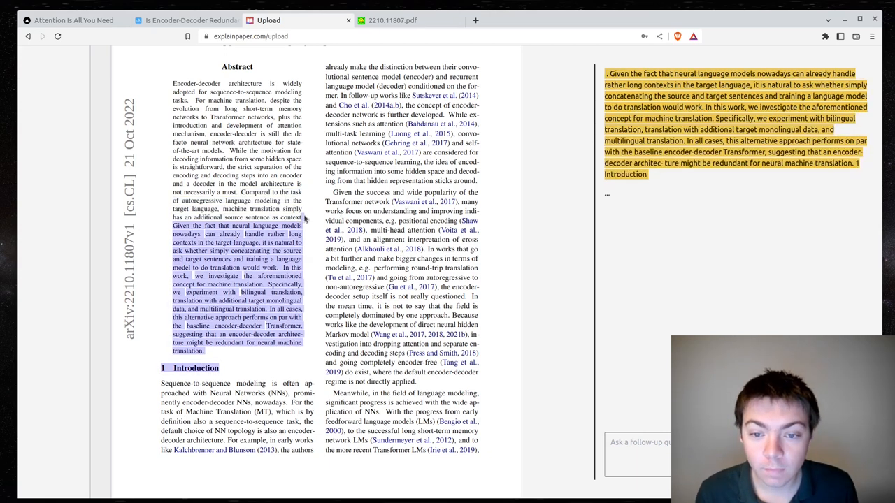
Step: Clear the long highlight so the autoregressive-modeling comparison sentence can be explained
{"action": "left_click", "coordinate": [304, 218]}
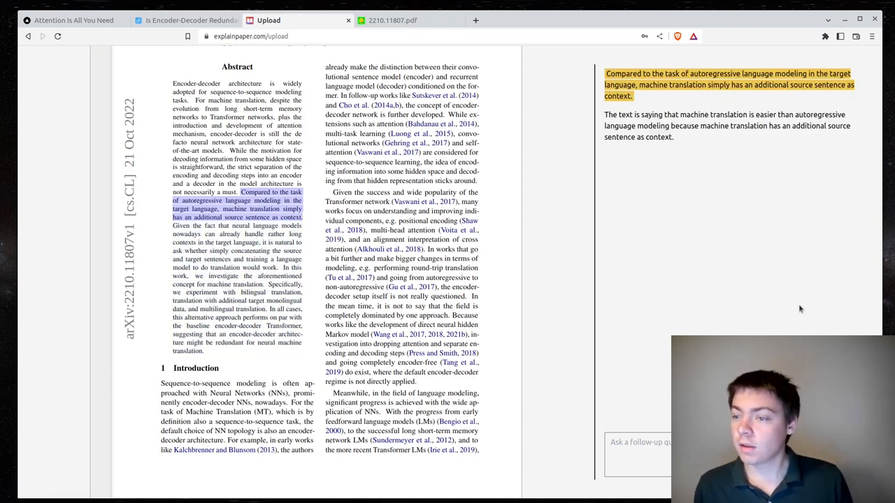
{"action": "mouse_move", "coordinate": [828, 230]}
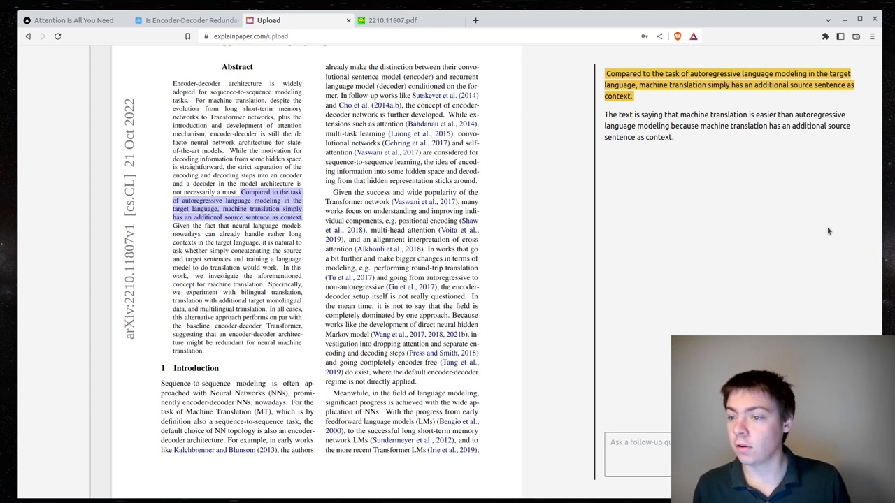
{"action": "mouse_move", "coordinate": [692, 135]}
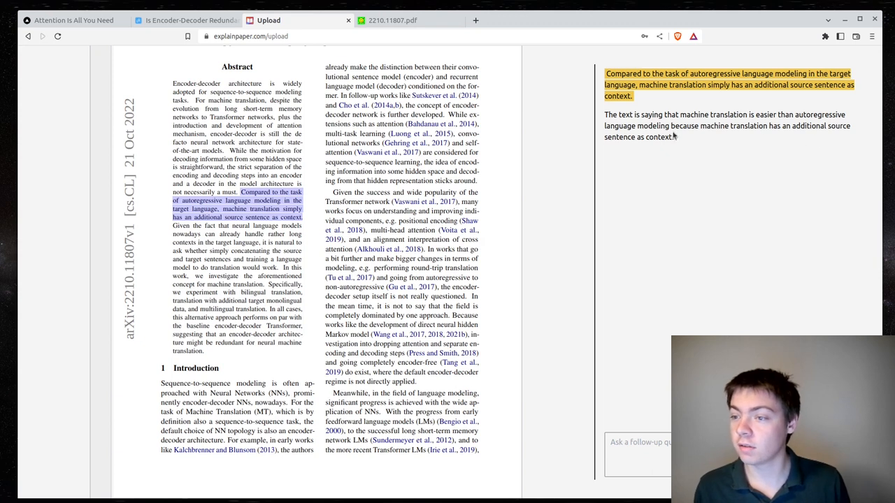
{"action": "mouse_move", "coordinate": [676, 147]}
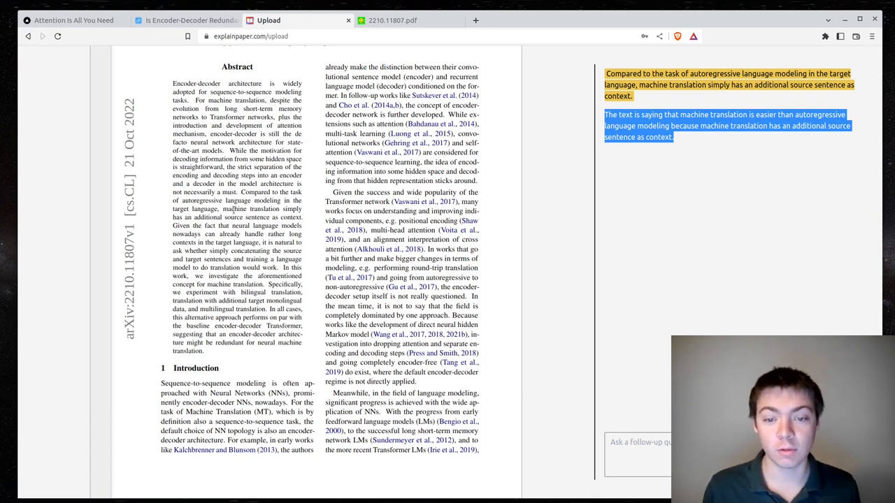
{"action": "mouse_move", "coordinate": [639, 287]}
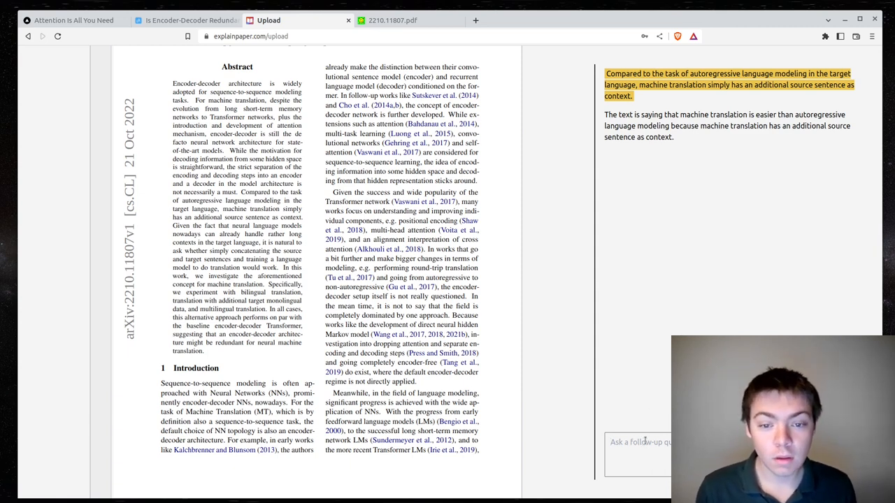
Step: Ask the follow-up 'What is autoregressive language modeling?' in the chat
{"action": "type", "text": "What is"}
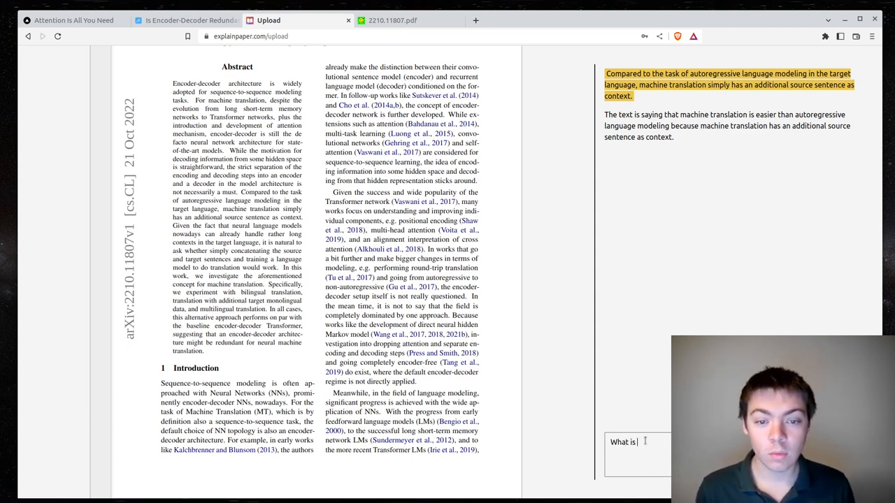
{"action": "type", "text": "autoregre"}
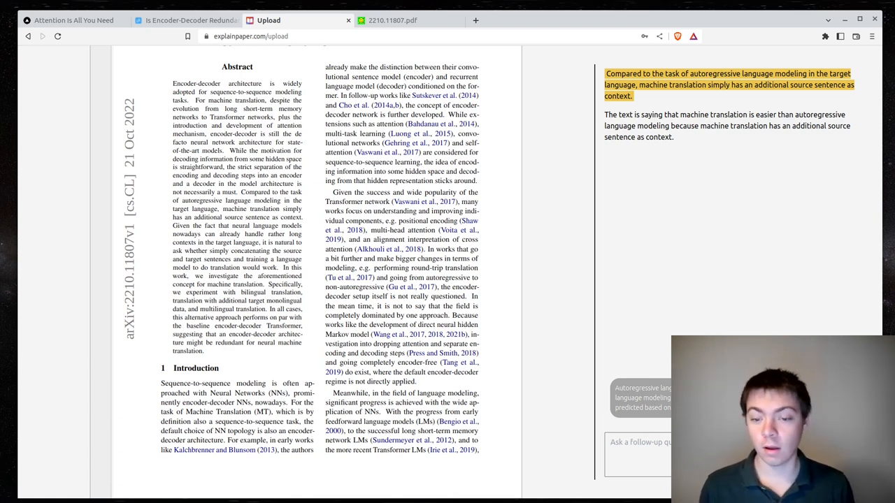
Step: Ask a follow-up about the advantages and disadvantages of autoregressive language modeling
{"action": "type", "text": "What are some"}
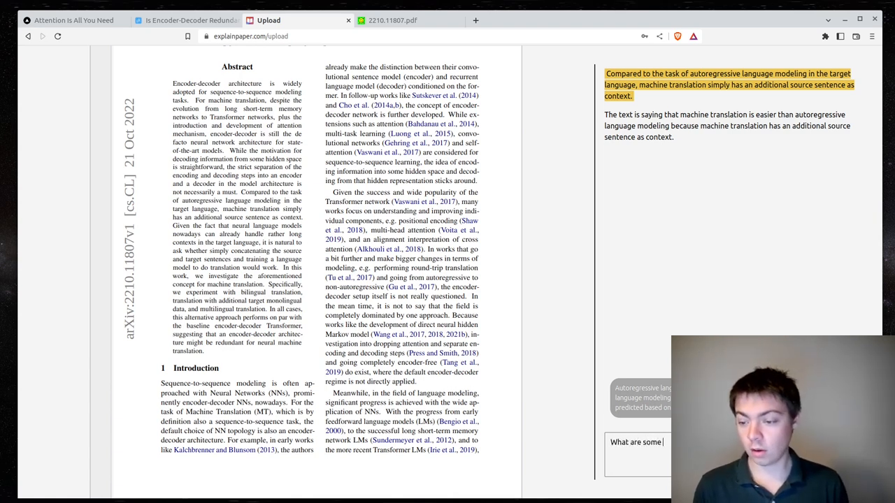
{"action": "type", "text": "ad"}
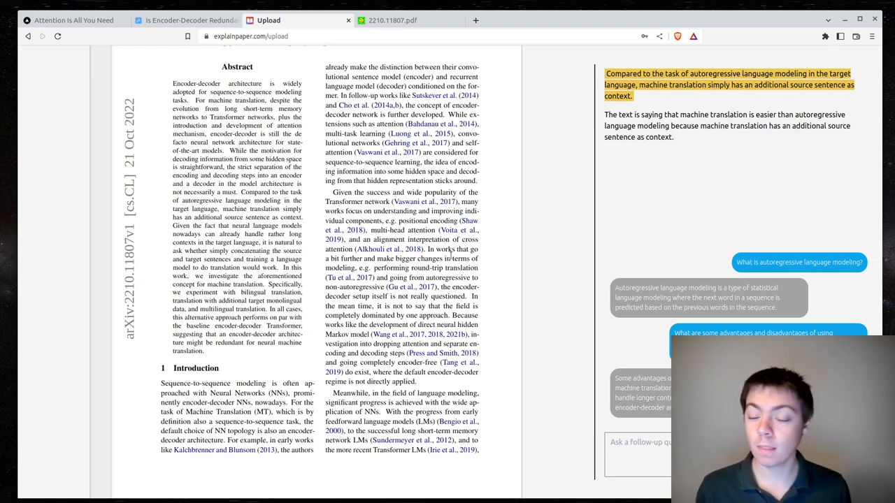
{"action": "mouse_move", "coordinate": [319, 224]}
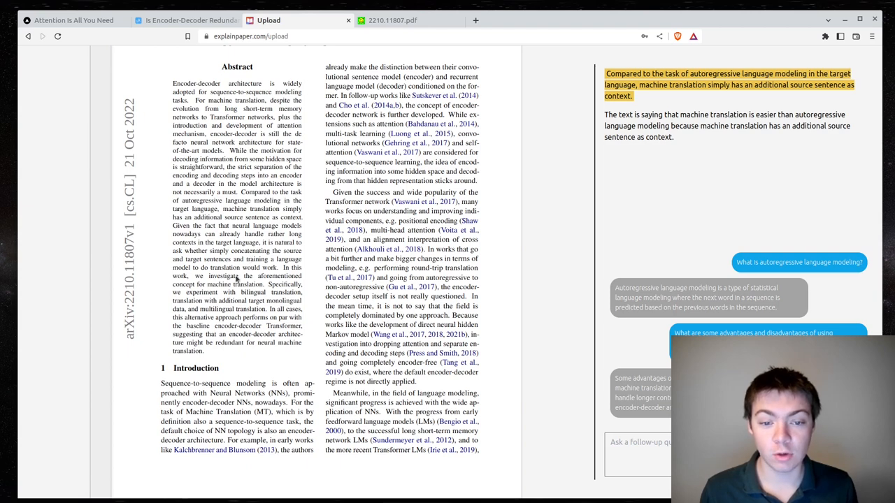
Step: Highlight the sentence about concatenating source and target sentences for explanation
{"action": "left_click_drag", "start_coordinate": [185, 233], "coordinate": [280, 269]}
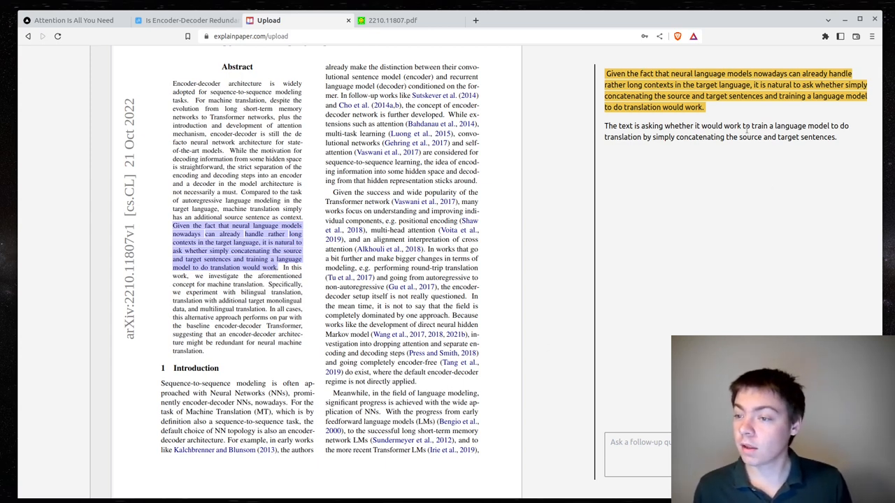
{"action": "mouse_move", "coordinate": [842, 143]}
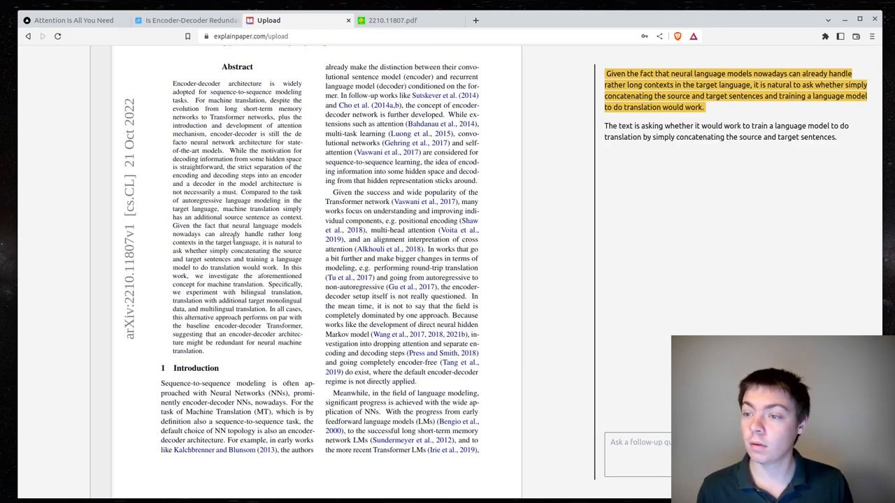
{"action": "mouse_move", "coordinate": [288, 250]}
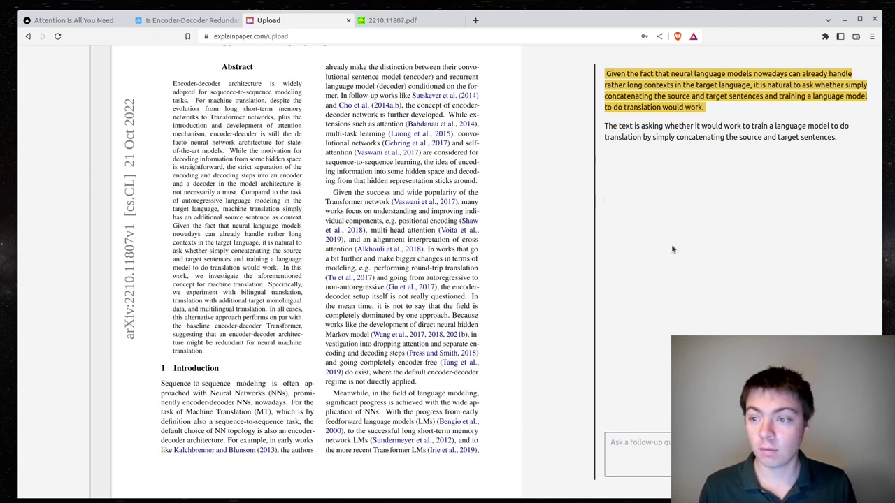
{"action": "mouse_move", "coordinate": [290, 285]}
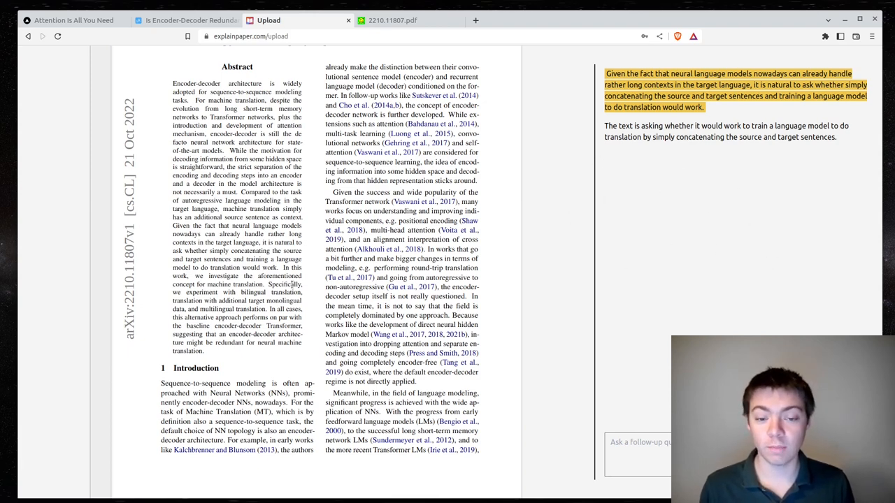
Step: Scroll past the introduction onto the Translation Language Model passage on the next page
{"action": "scroll", "scroll_direction": "down", "scroll_amount": 3}
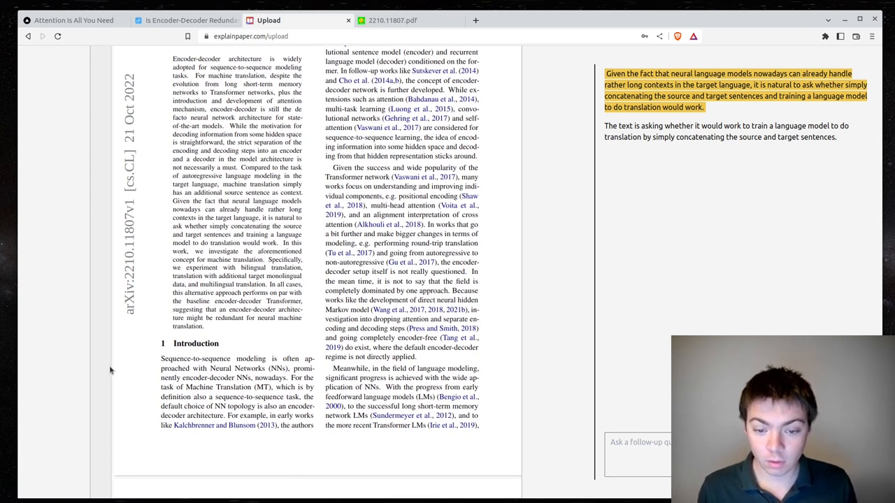
{"action": "scroll", "scroll_direction": "down", "scroll_amount": 3}
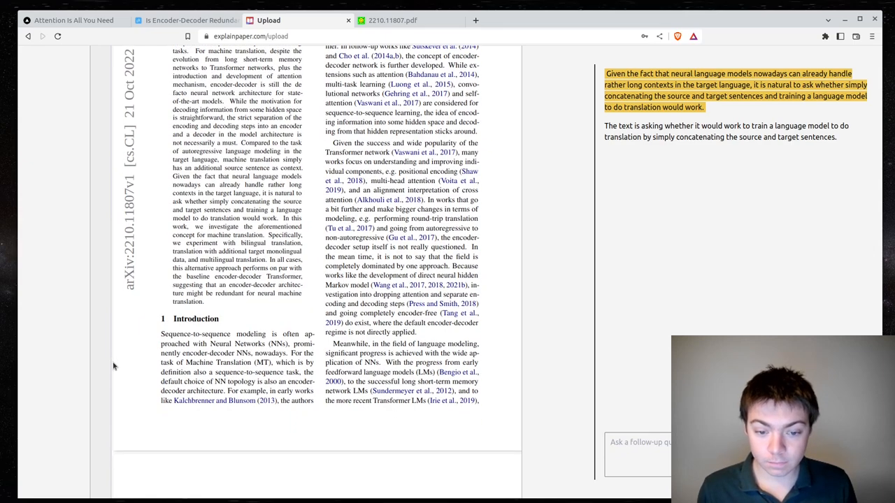
{"action": "scroll", "scroll_direction": "down", "scroll_amount": 3}
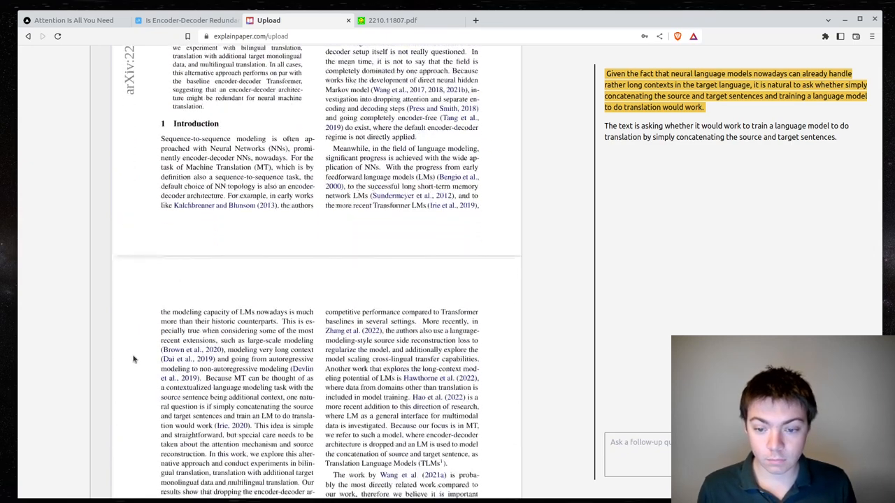
{"action": "scroll", "scroll_direction": "down", "scroll_amount": 3}
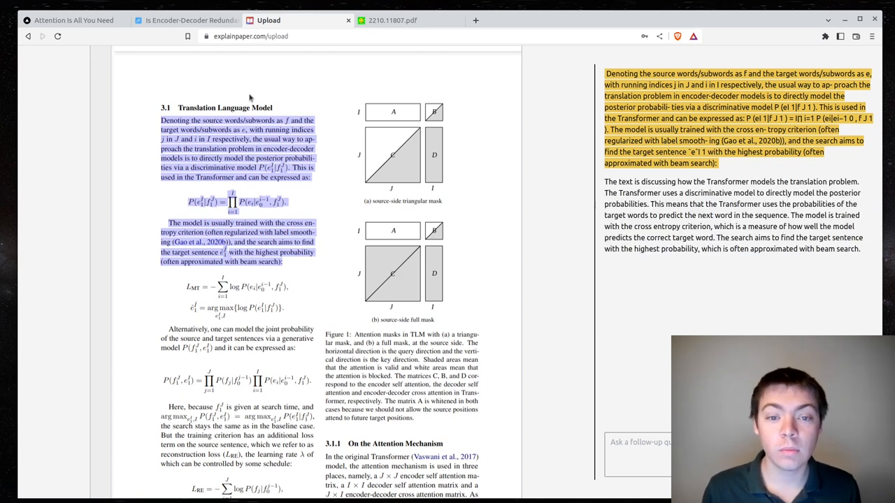
{"action": "mouse_move", "coordinate": [222, 119]}
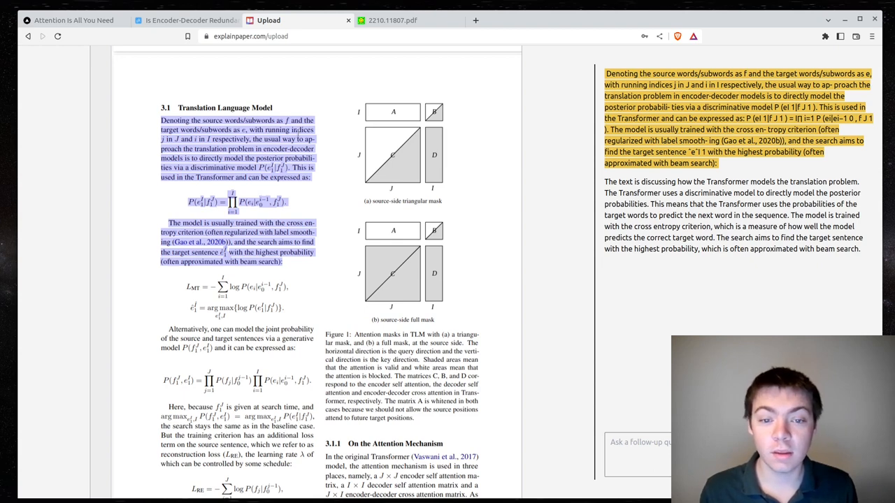
{"action": "mouse_move", "coordinate": [336, 140]}
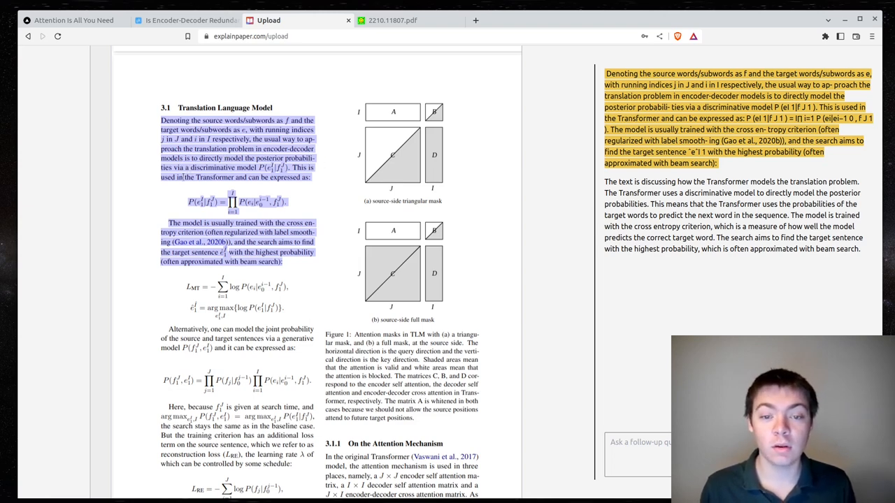
{"action": "mouse_move", "coordinate": [339, 218]}
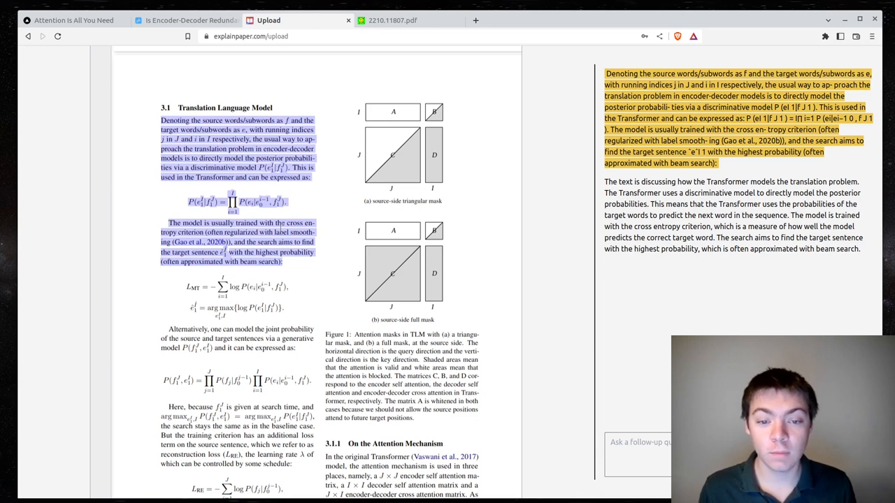
{"action": "mouse_move", "coordinate": [349, 249]}
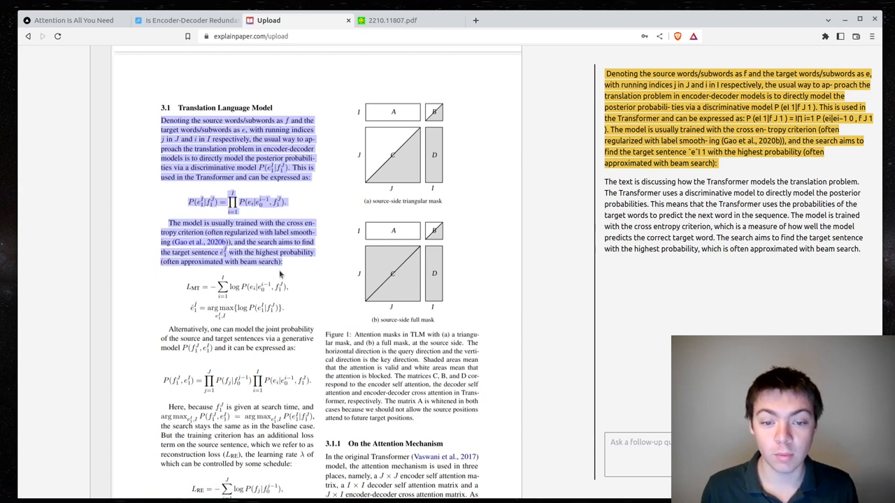
{"action": "mouse_move", "coordinate": [280, 274]}
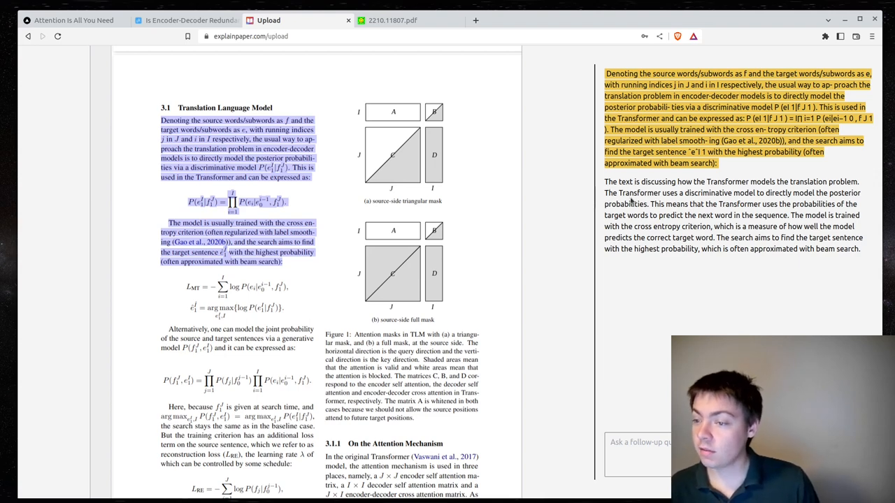
{"action": "mouse_move", "coordinate": [784, 190]}
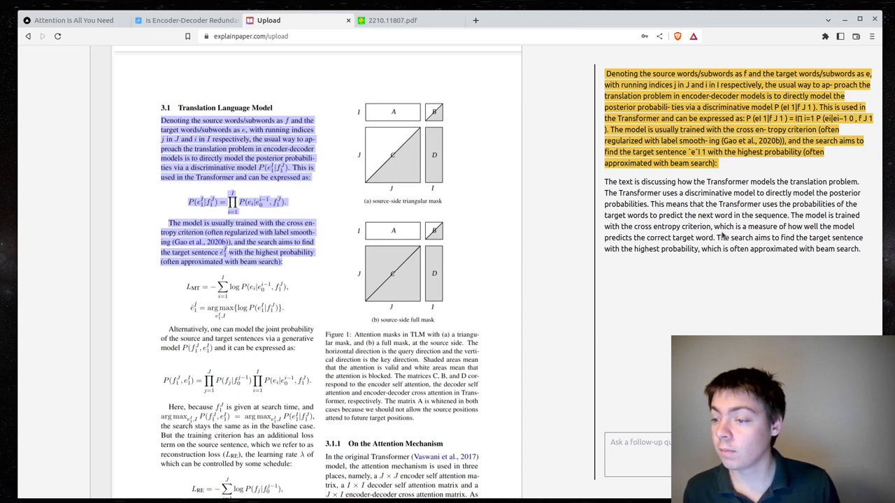
{"action": "mouse_move", "coordinate": [808, 297]}
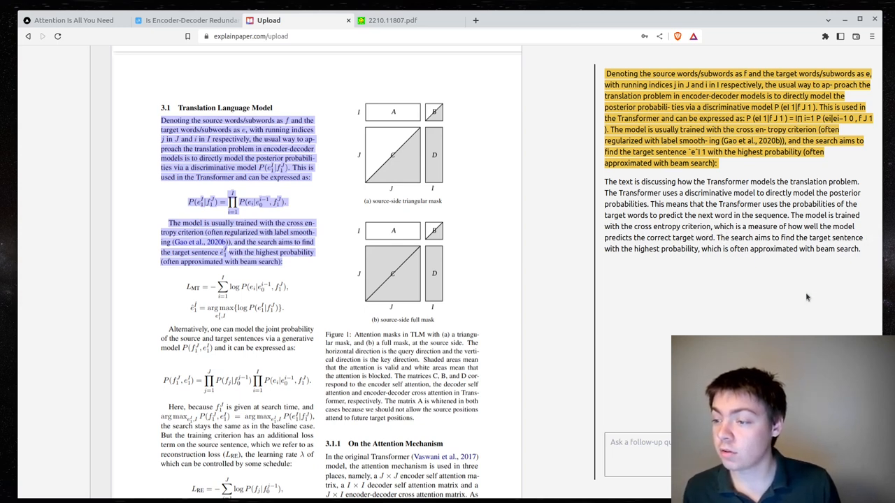
{"action": "mouse_move", "coordinate": [716, 240]}
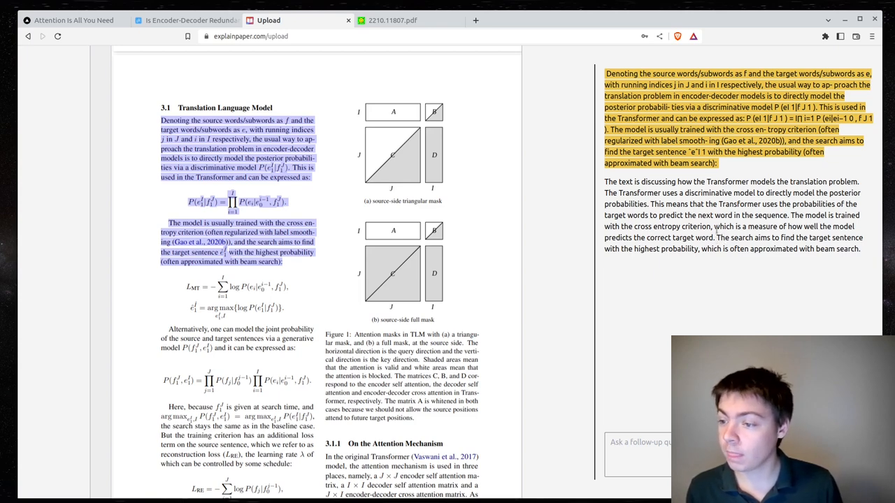
{"action": "mouse_move", "coordinate": [650, 263]}
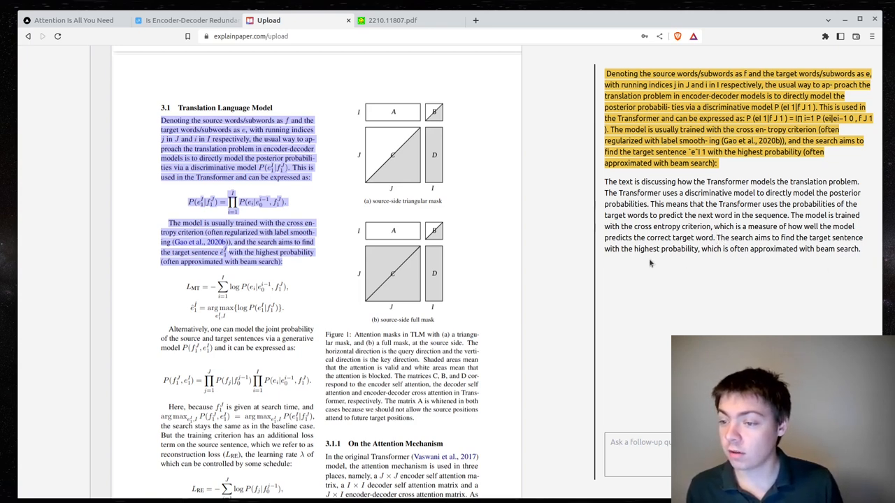
{"action": "mouse_move", "coordinate": [704, 259]}
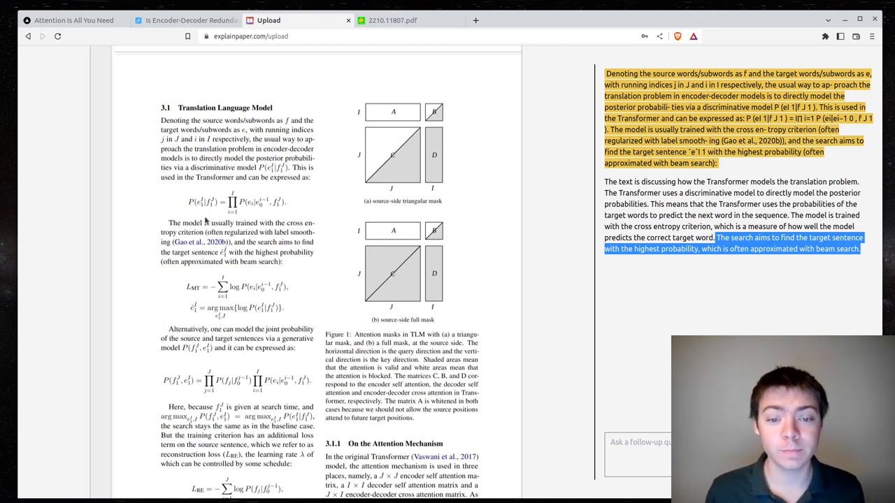
Step: Scroll to the Bilingual/Monolingual Training and Multilingual Training sections (3.2, 3.3)
{"action": "scroll", "scroll_direction": "down", "scroll_amount": 3}
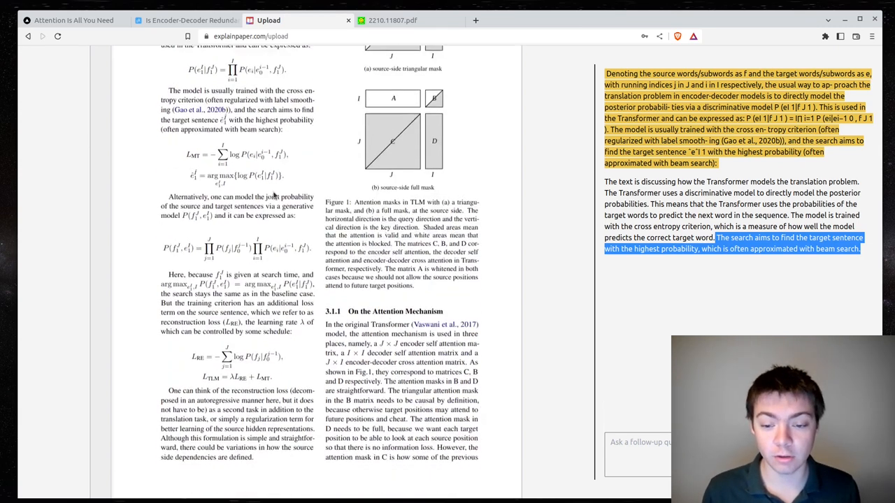
{"action": "scroll", "scroll_direction": "down", "scroll_amount": 3}
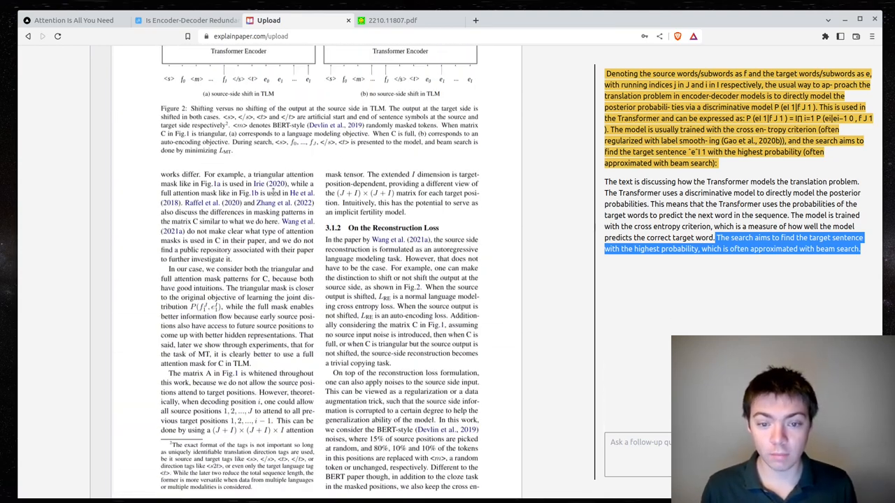
{"action": "scroll", "scroll_direction": "down", "scroll_amount": 3}
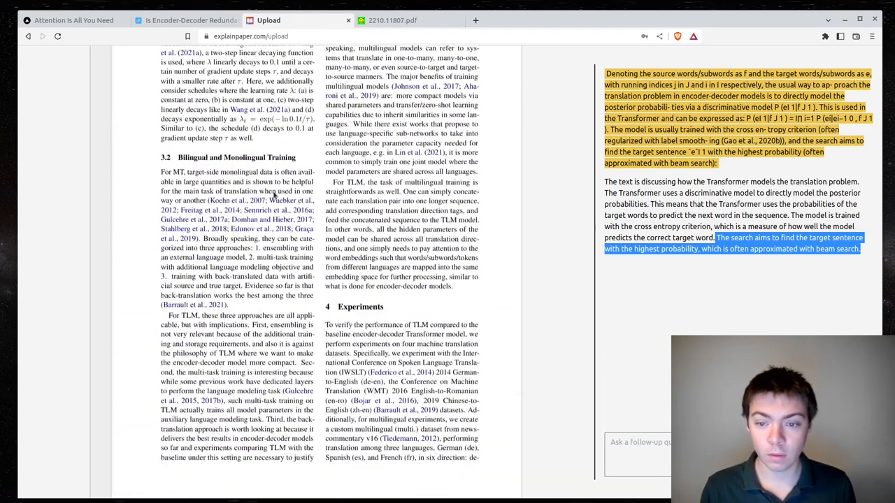
{"action": "scroll", "scroll_direction": "up", "scroll_amount": 3}
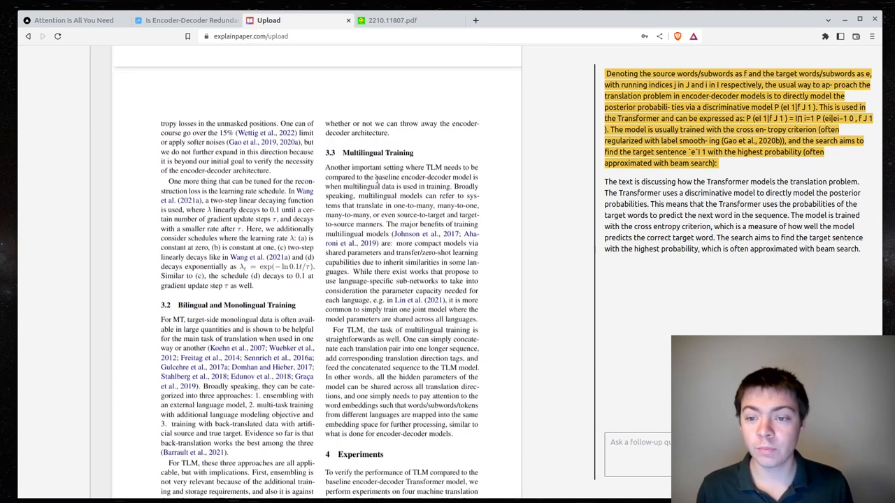
{"action": "scroll", "scroll_direction": "down", "scroll_amount": 3}
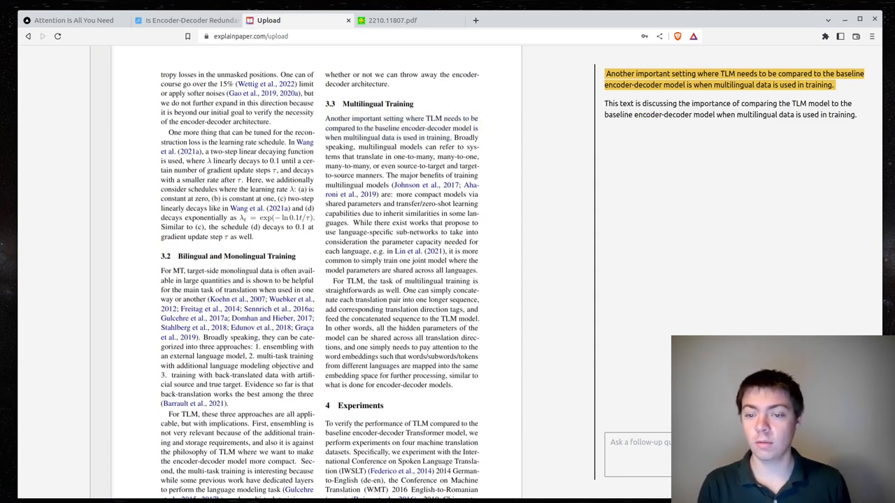
Step: Ask the follow-up 'What is "TLM" in…' and get an answer describing it as a translation approach
{"action": "type", "text": "TL"}
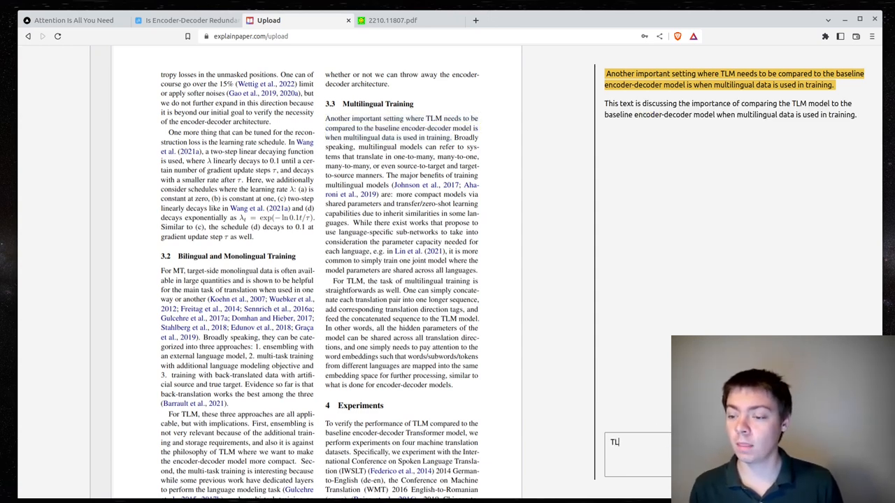
{"action": "type", "text": "What is"}
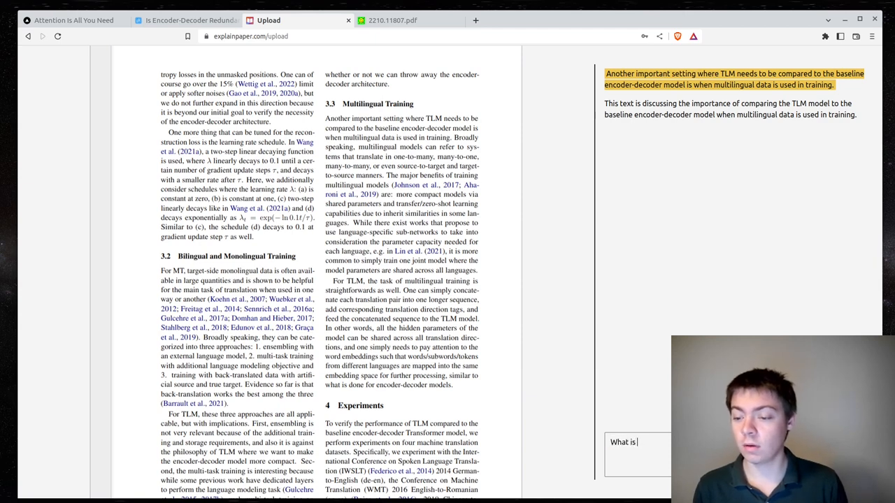
{"action": "type", "text": "\"TLM\" in"}
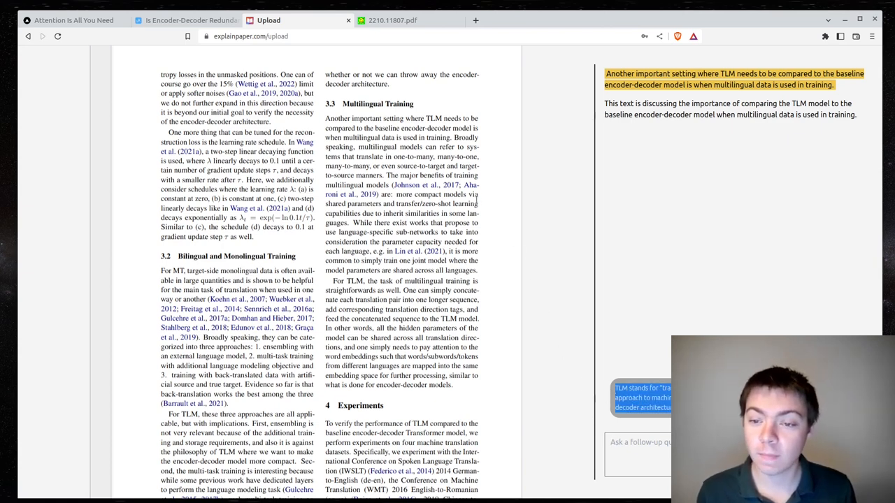
Step: Scroll through section 4's dataset statistics and BLEU score tables, then back to the Experiments heading
{"action": "scroll", "scroll_direction": "down", "scroll_amount": 3}
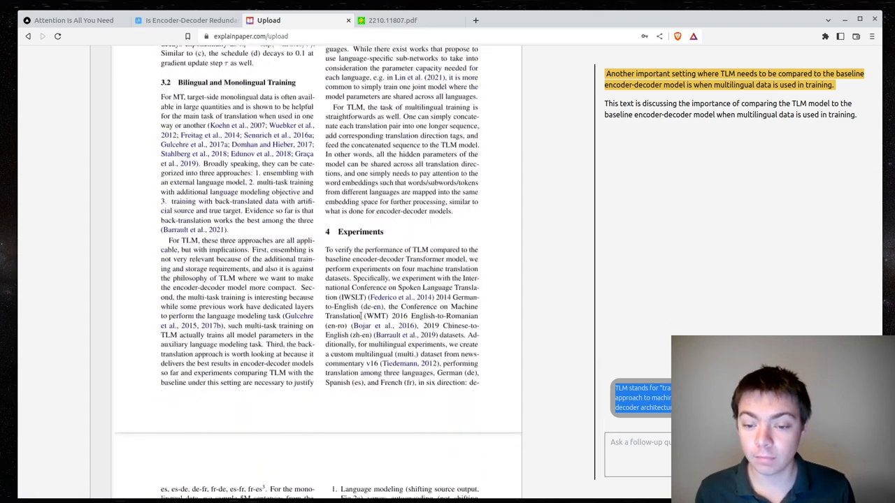
{"action": "scroll", "scroll_direction": "down", "scroll_amount": 3}
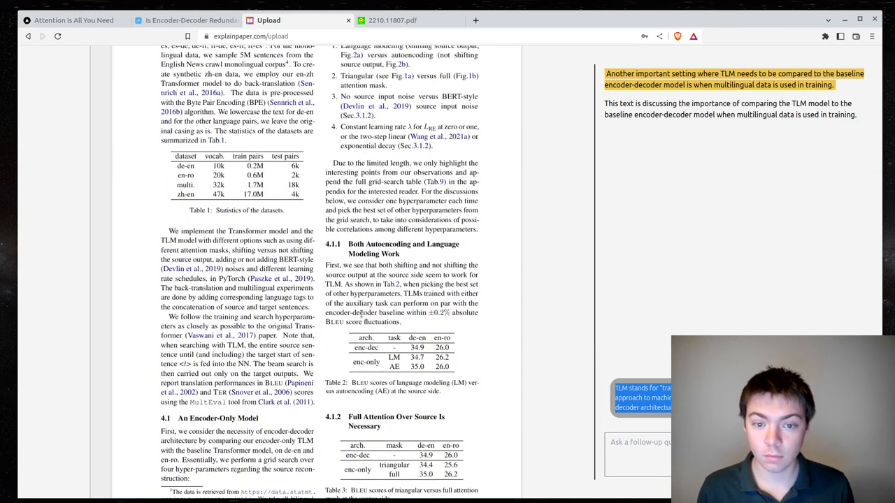
{"action": "scroll", "scroll_direction": "up", "scroll_amount": 3}
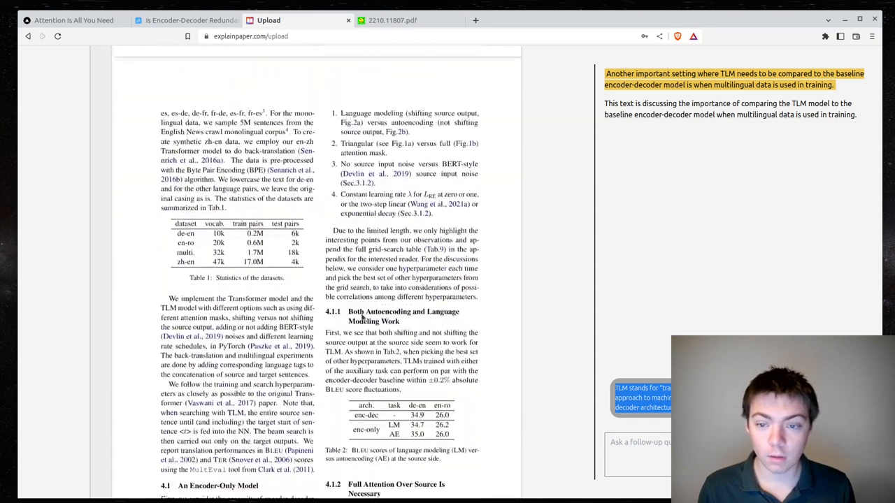
{"action": "scroll", "scroll_direction": "down", "scroll_amount": 3}
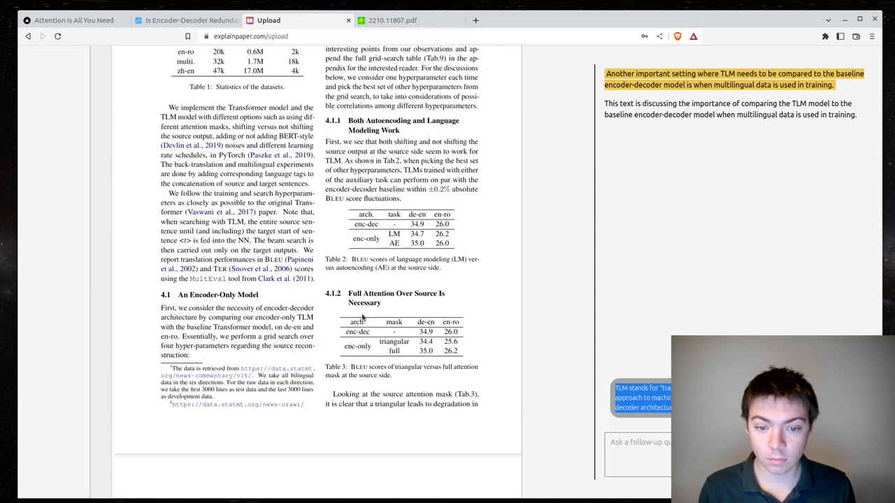
{"action": "scroll", "scroll_direction": "up", "scroll_amount": 3}
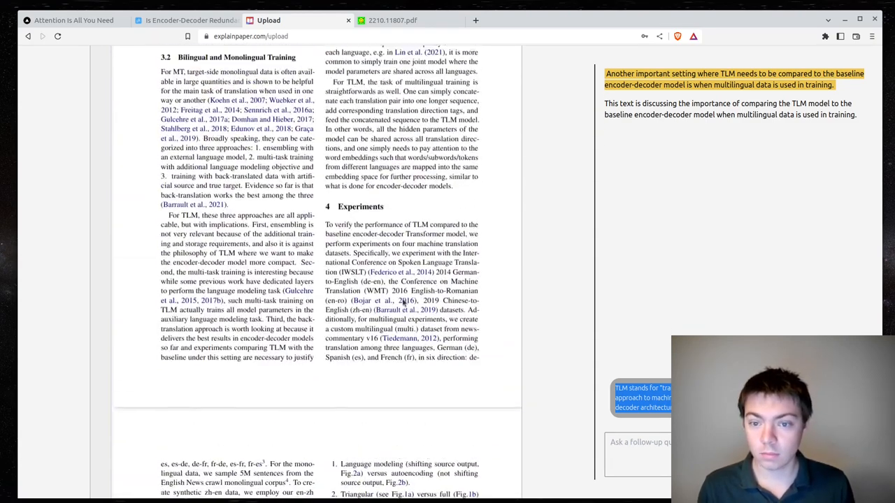
{"action": "scroll", "scroll_direction": "down", "scroll_amount": 3}
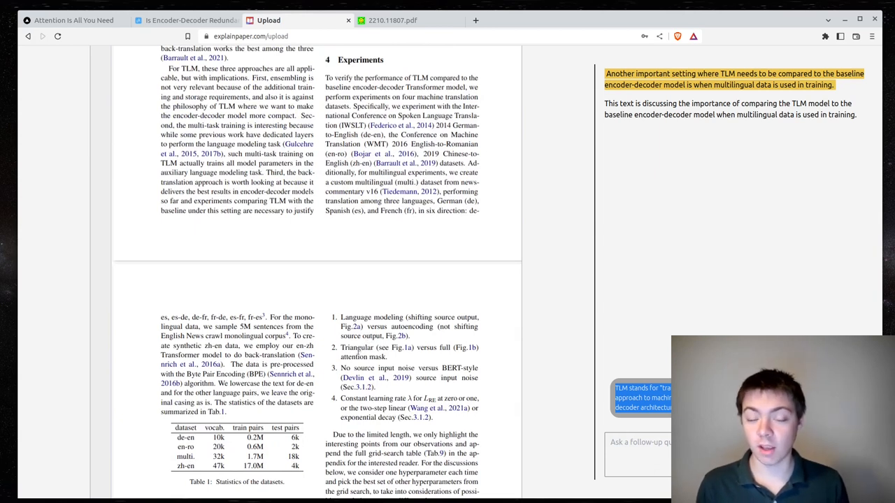